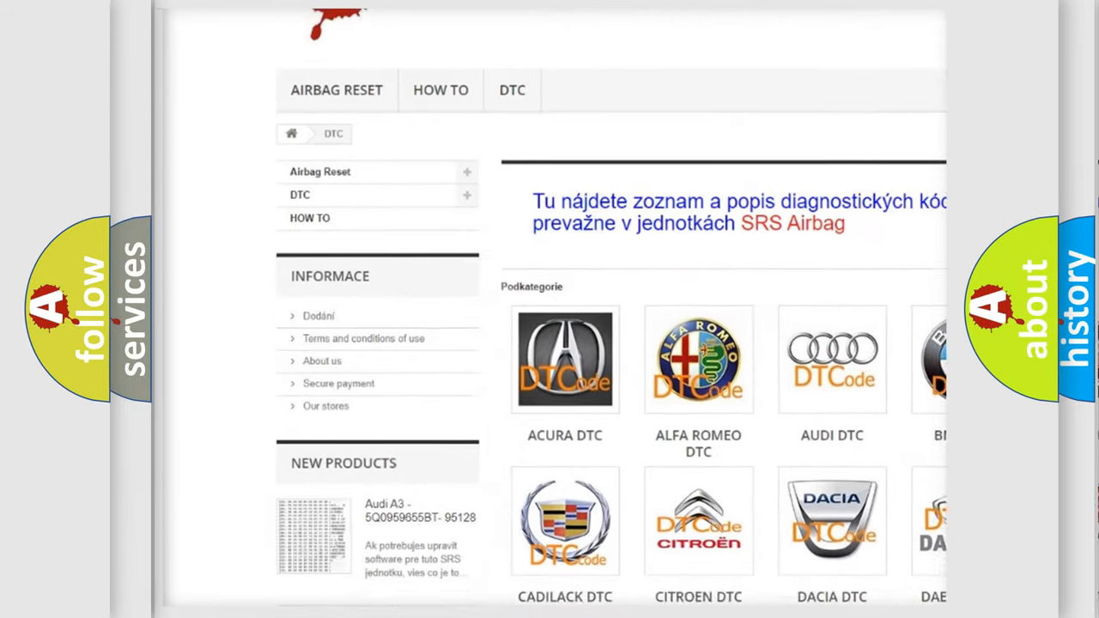
scroll("down", 3)
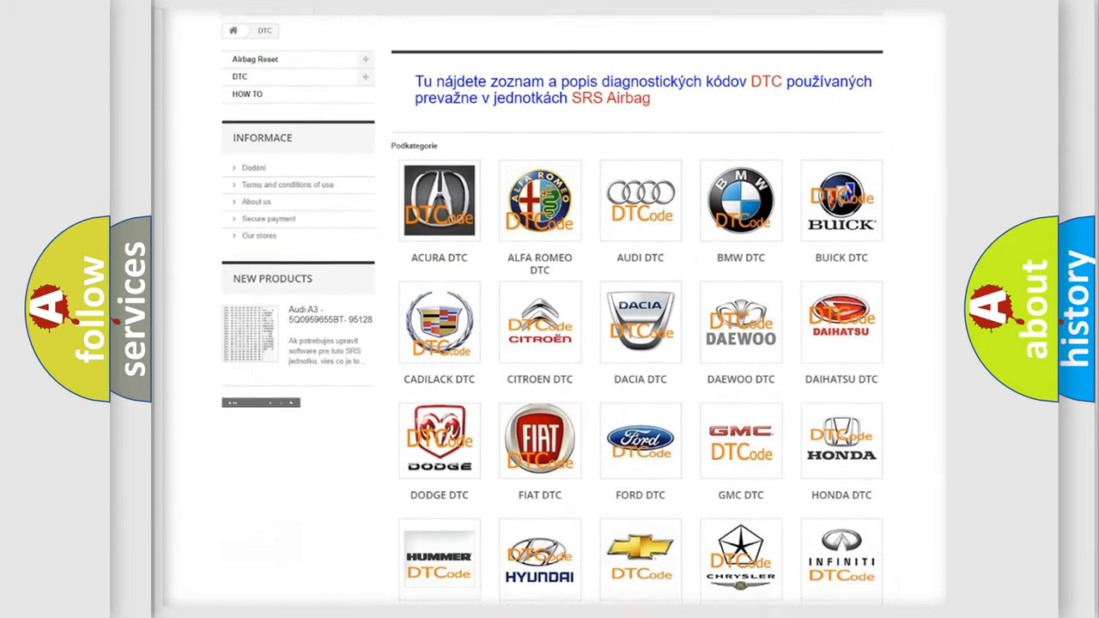
scroll("down", 3)
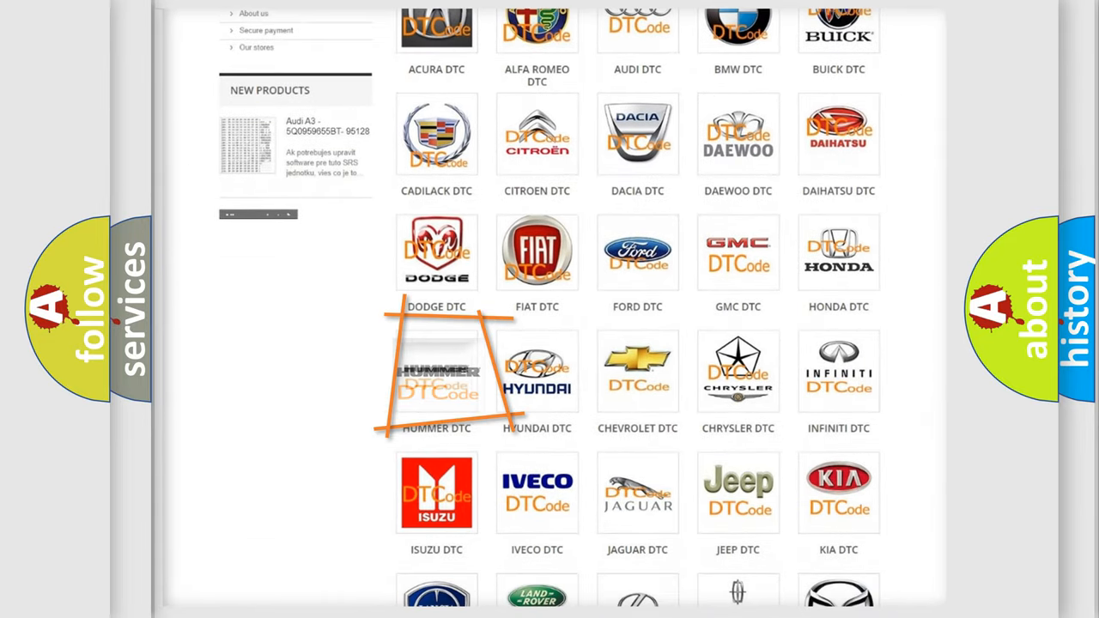